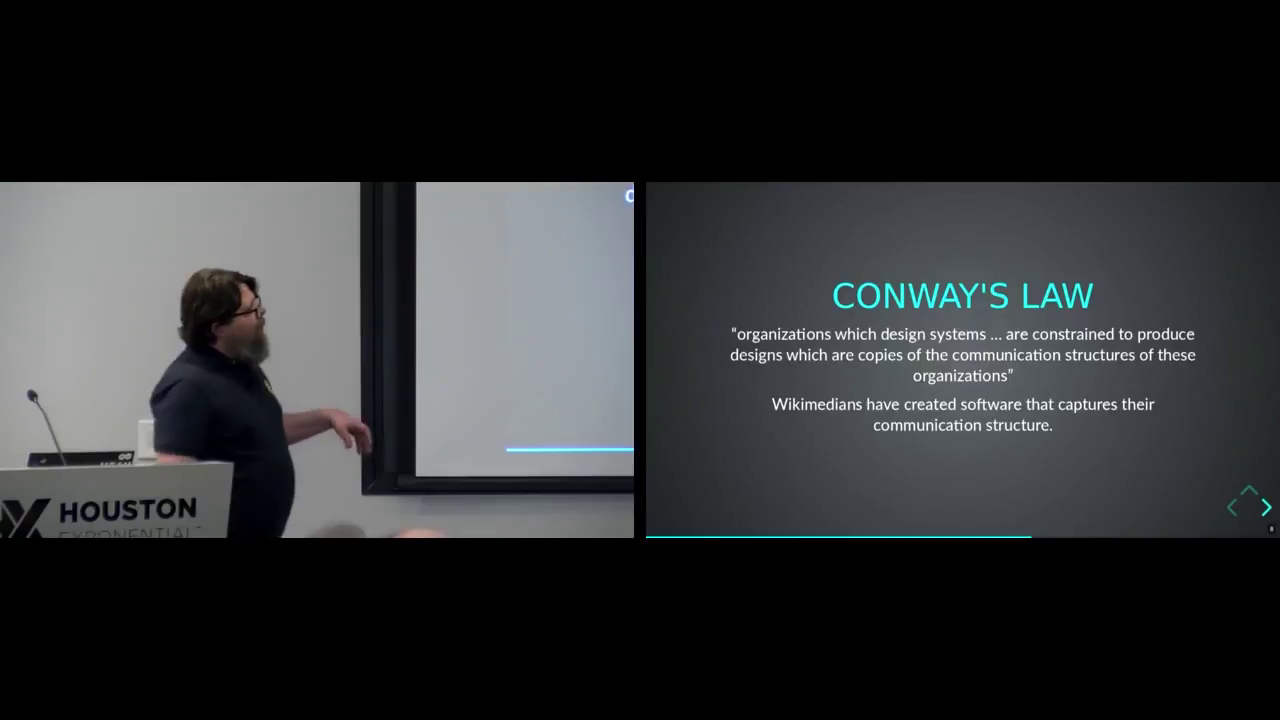
{"action": "left_click", "coordinate": [1269, 506]}
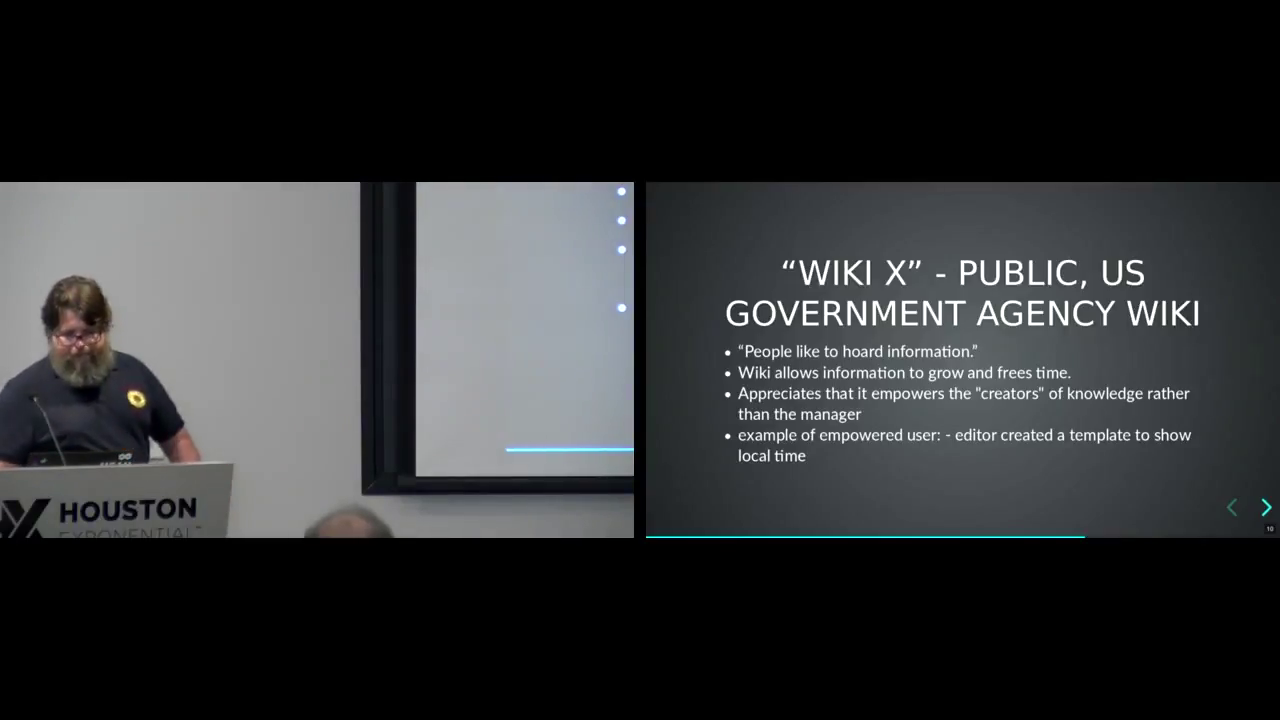
{"action": "left_click", "coordinate": [1266, 506]}
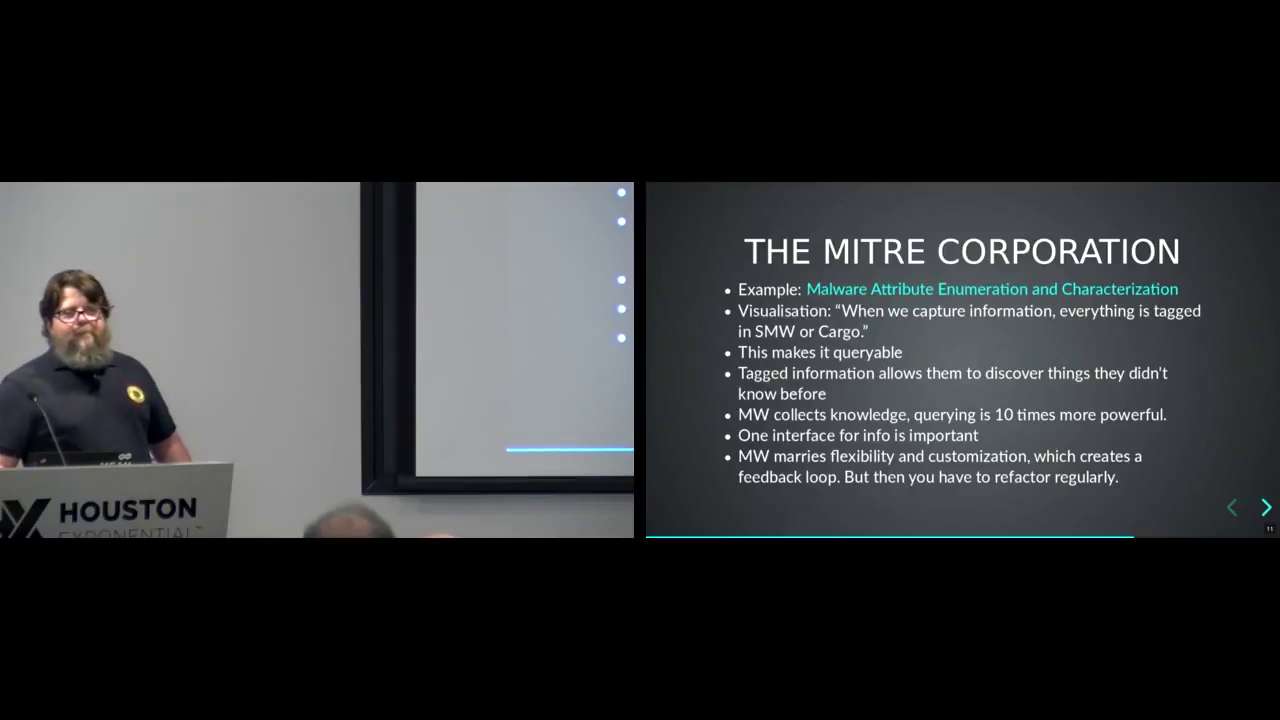
{"action": "left_click", "coordinate": [1266, 508]}
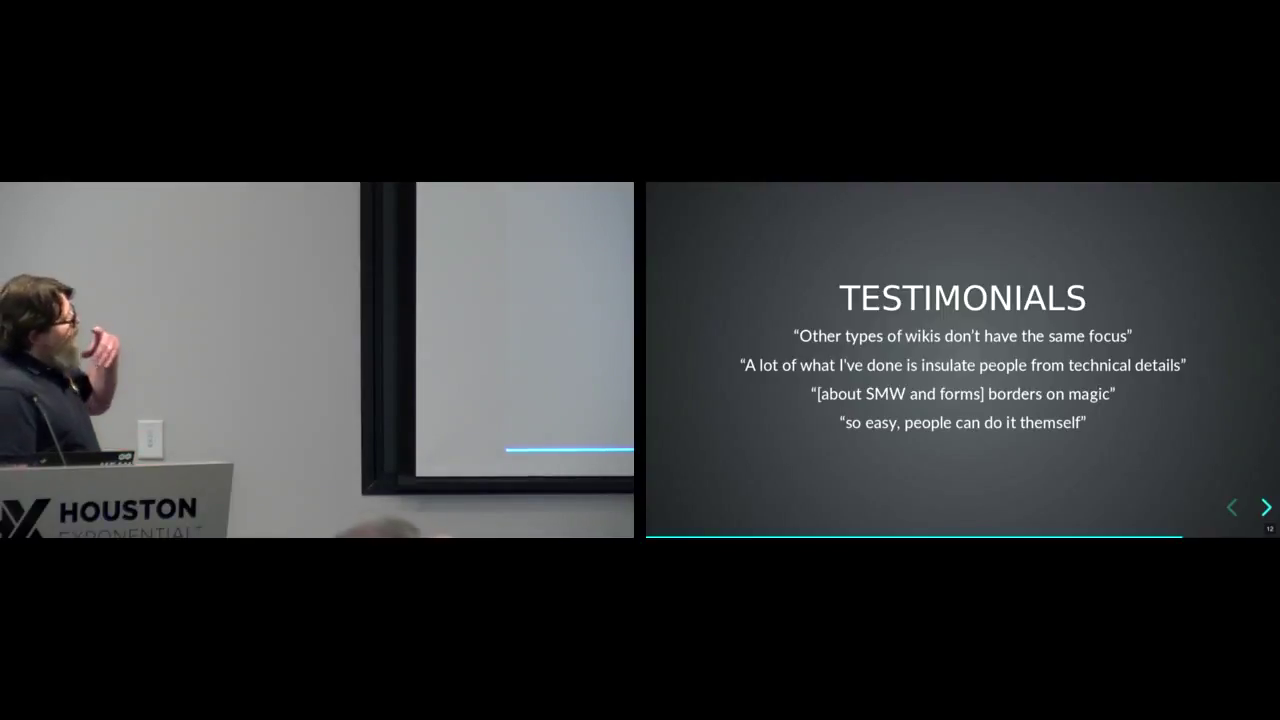